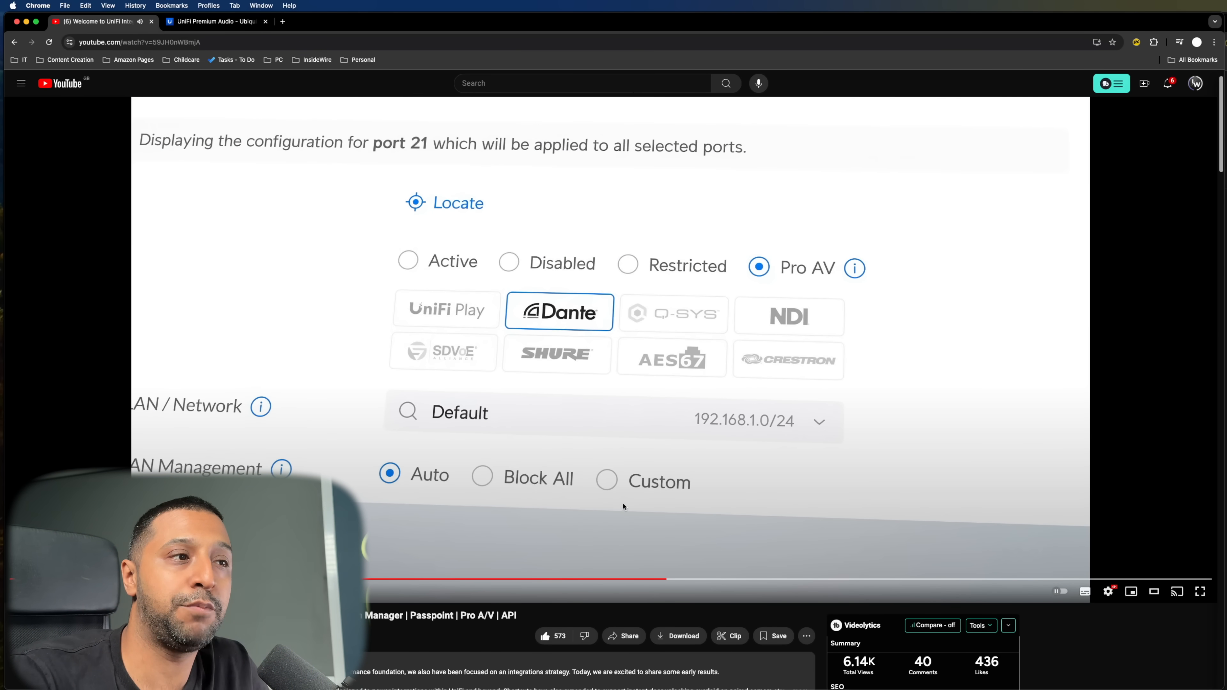
mouse_move(395, 301)
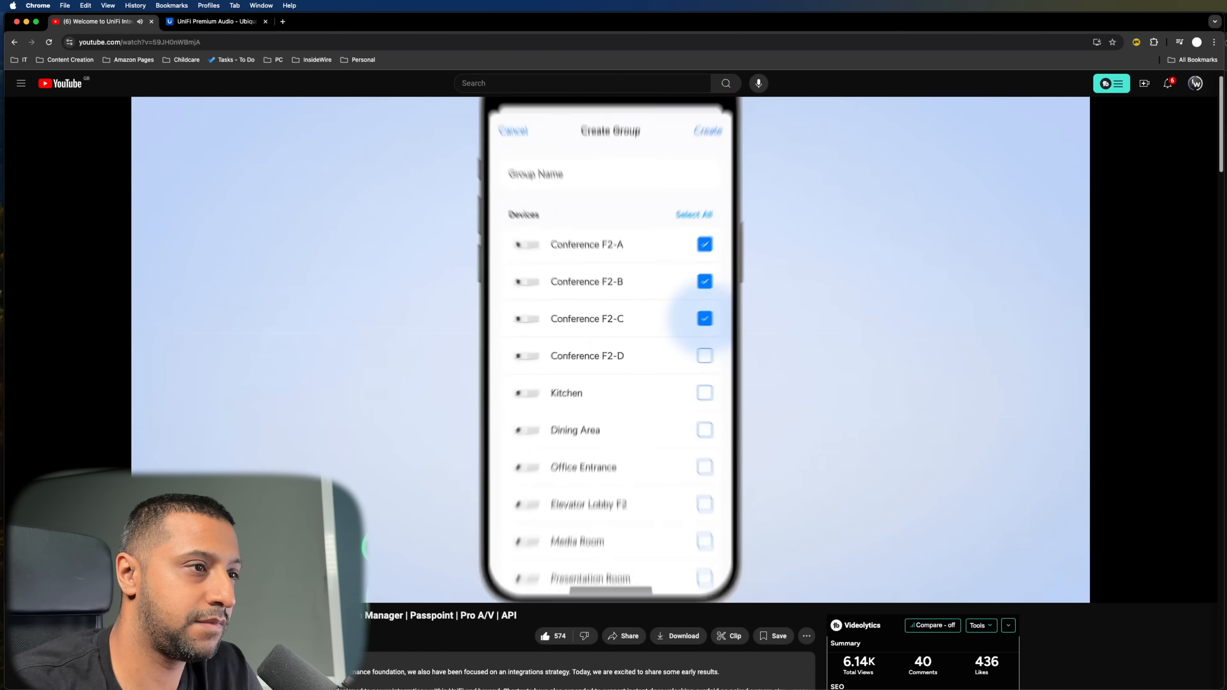
Step: Play the UniFi announcement video through the device pairing and Site Manager demos to the closing logo
left_click(703, 356)
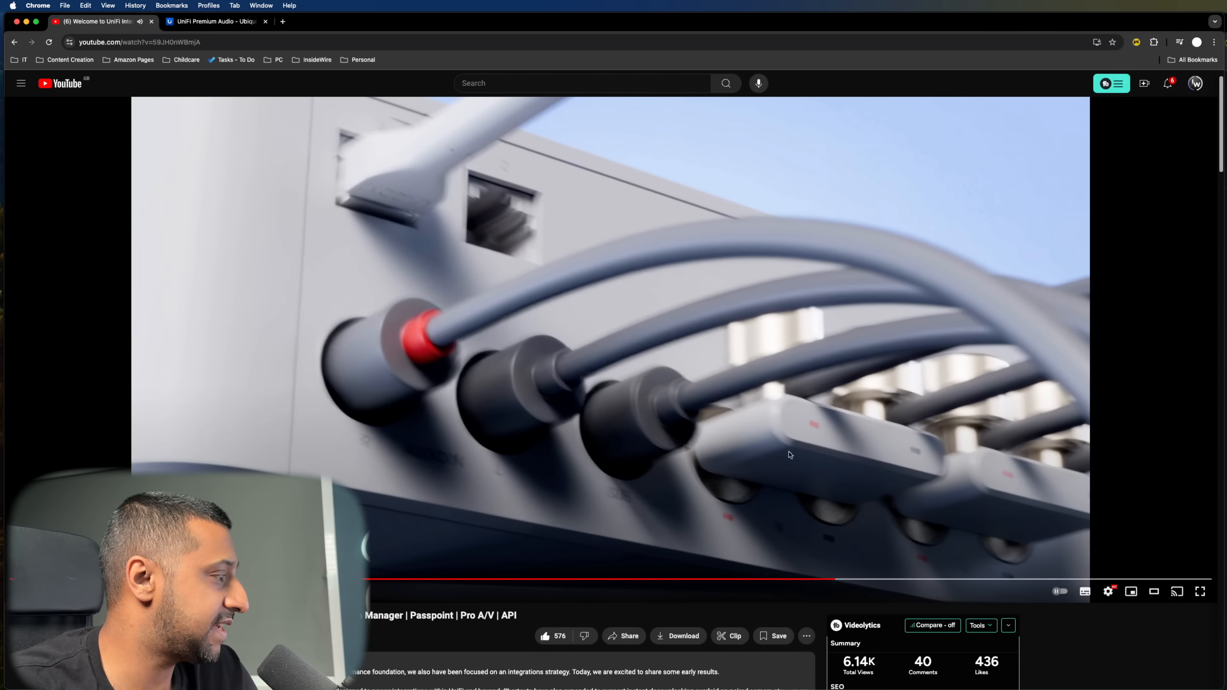
mouse_move(605, 465)
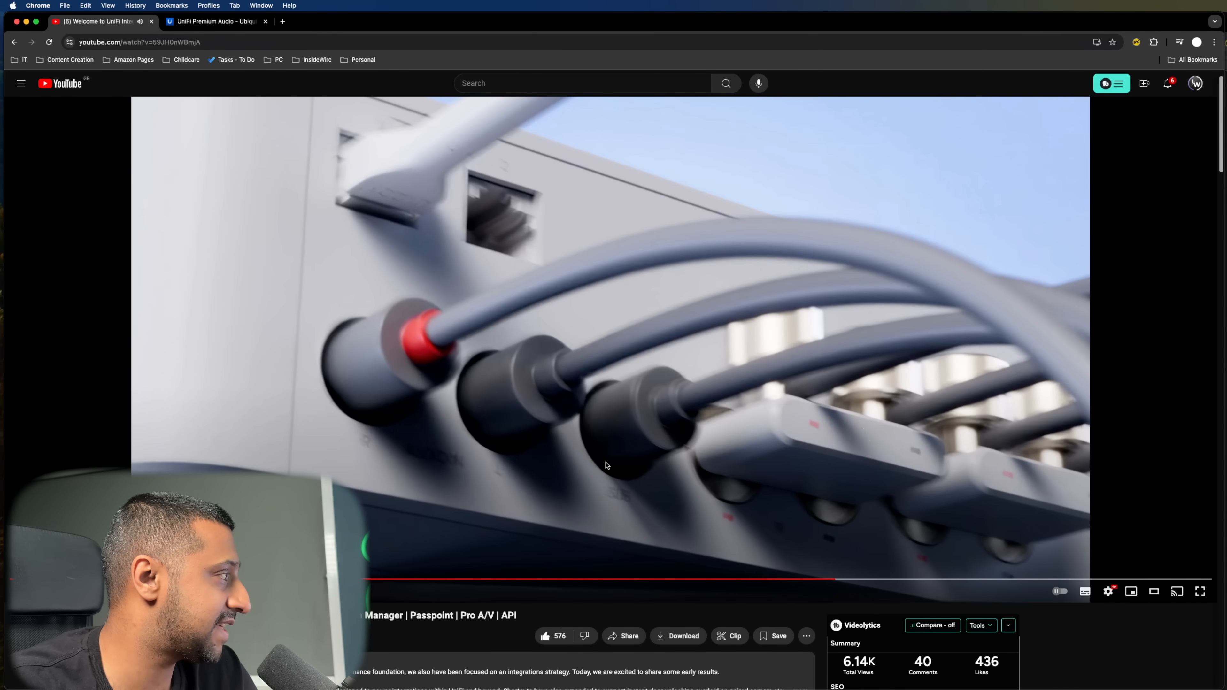
mouse_move(641, 451)
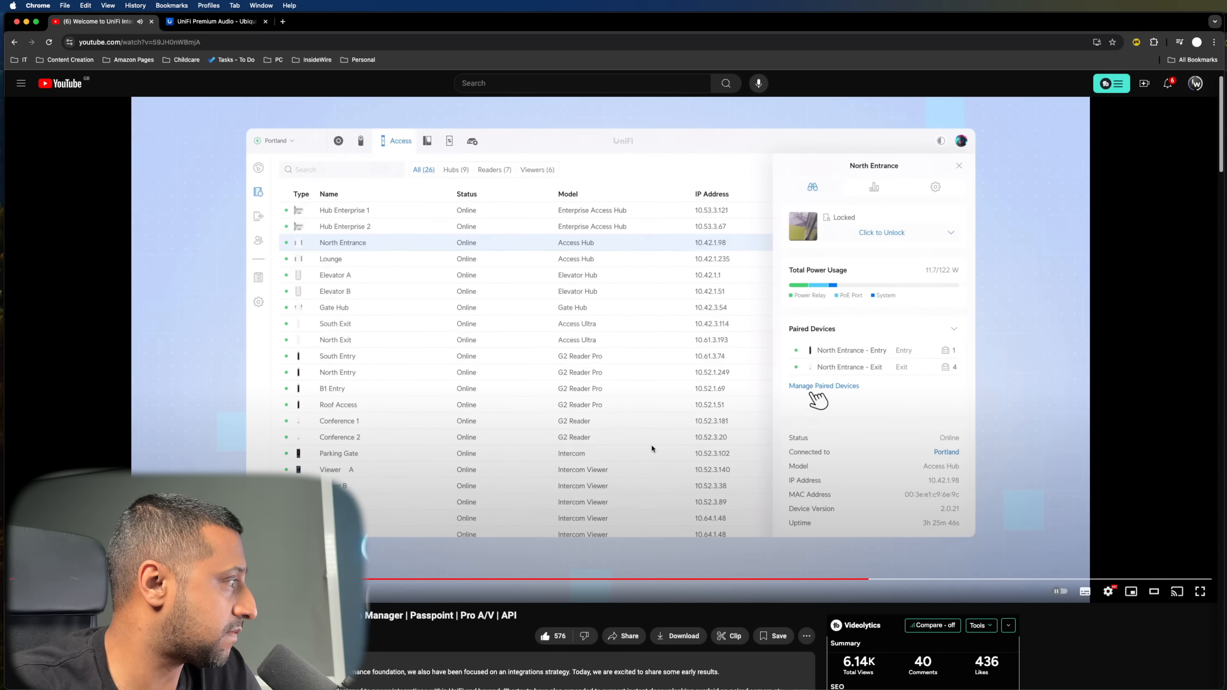
left_click(824, 386)
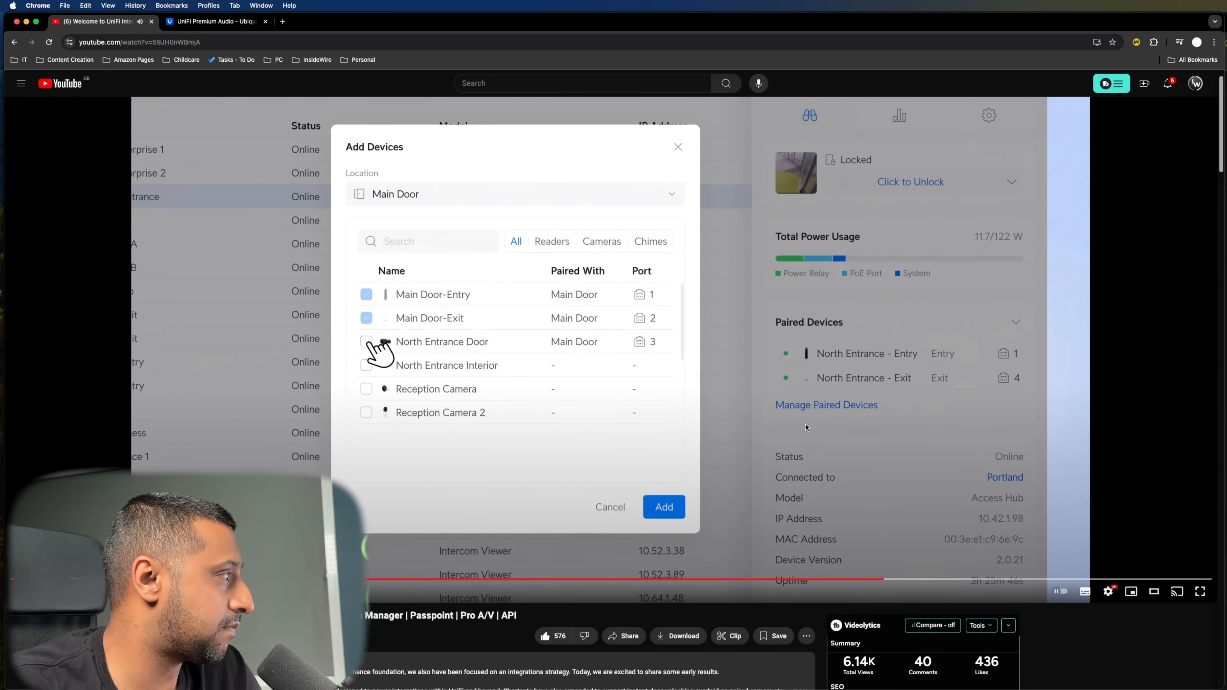
left_click(610, 506)
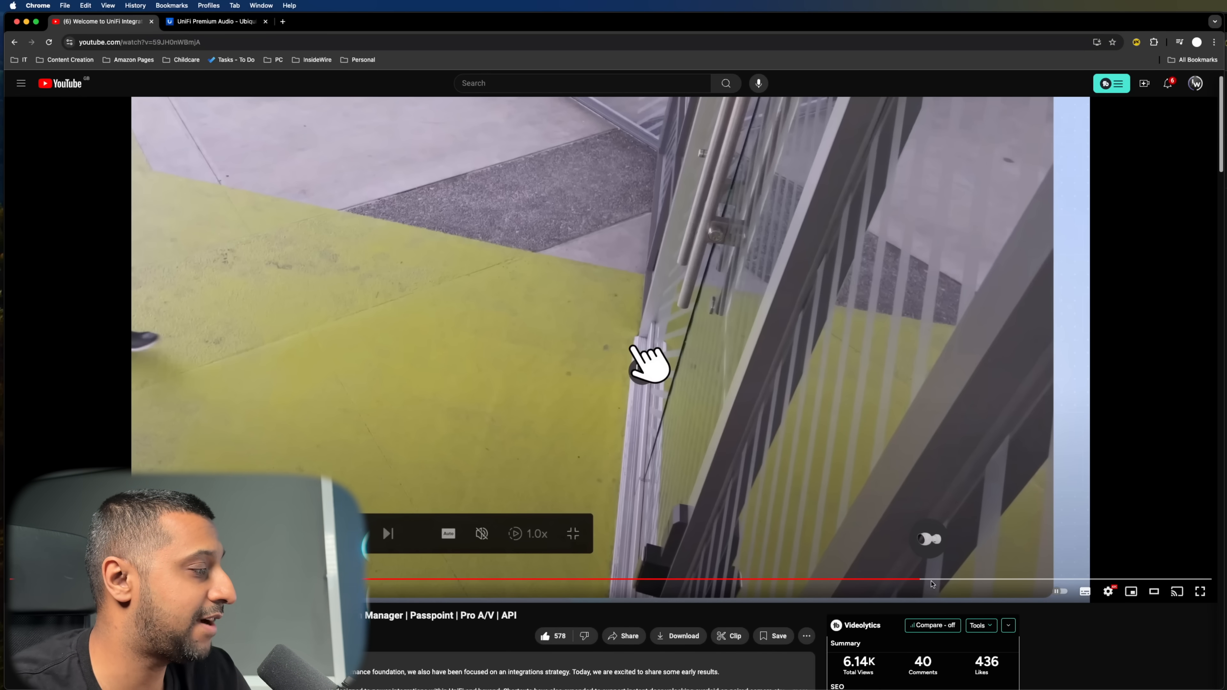
mouse_move(938, 580)
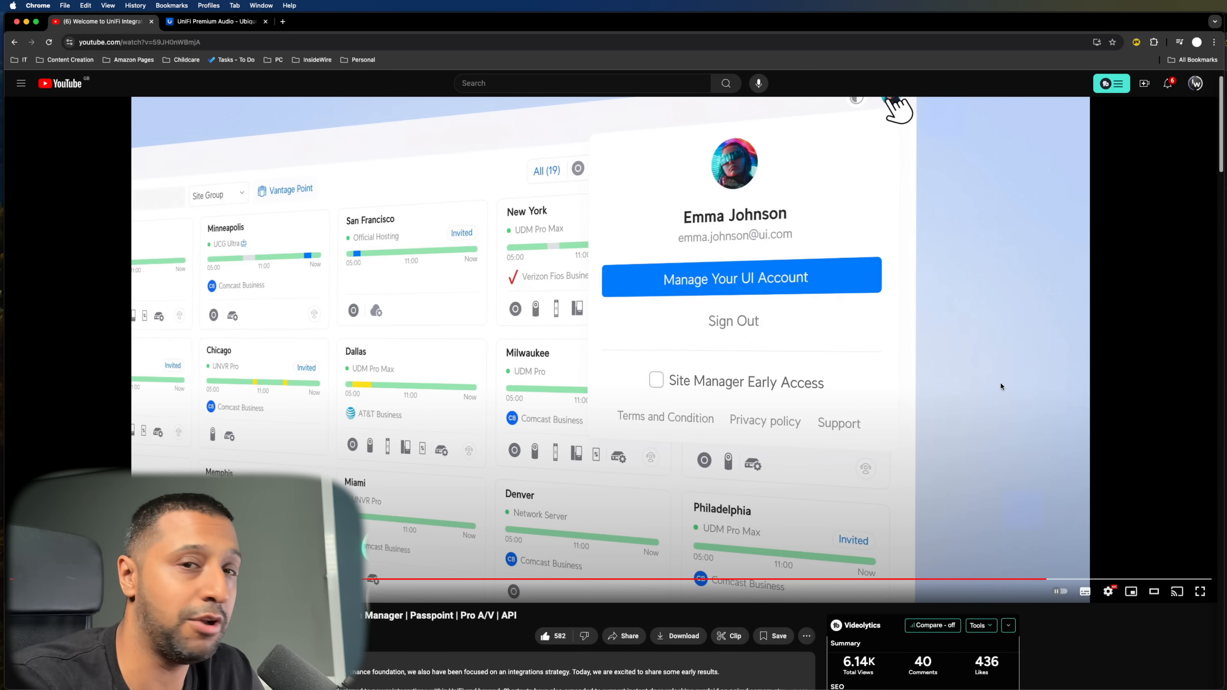
left_click(656, 379)
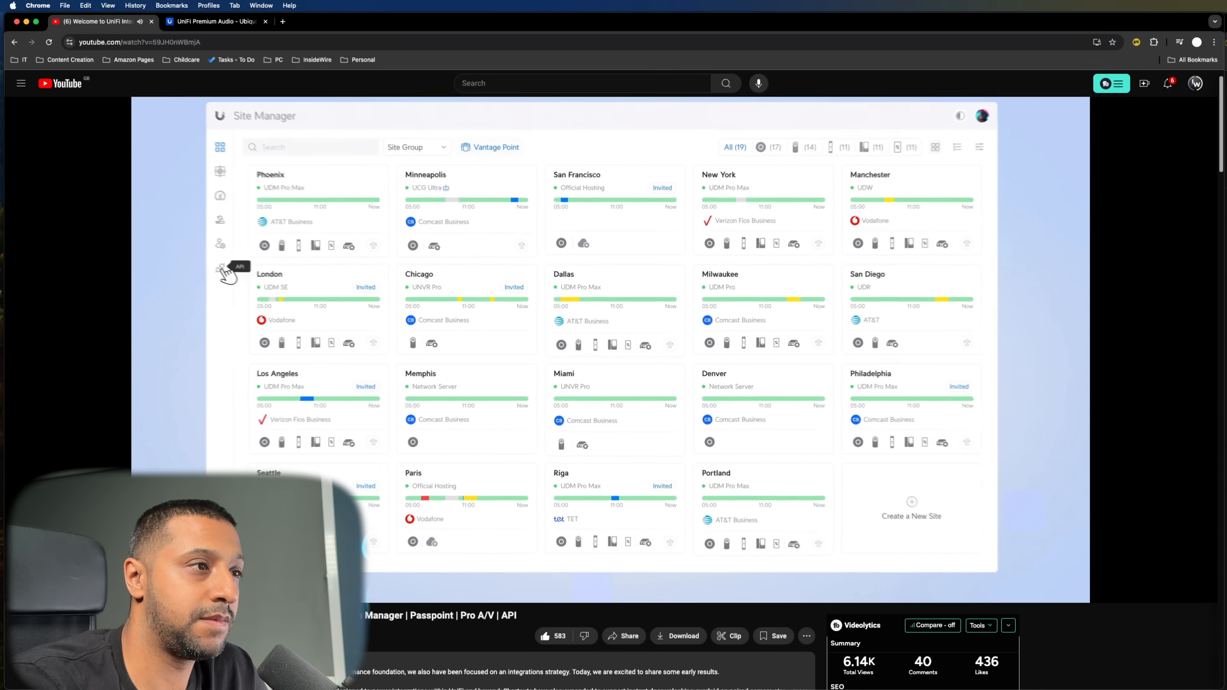
left_click(221, 273)
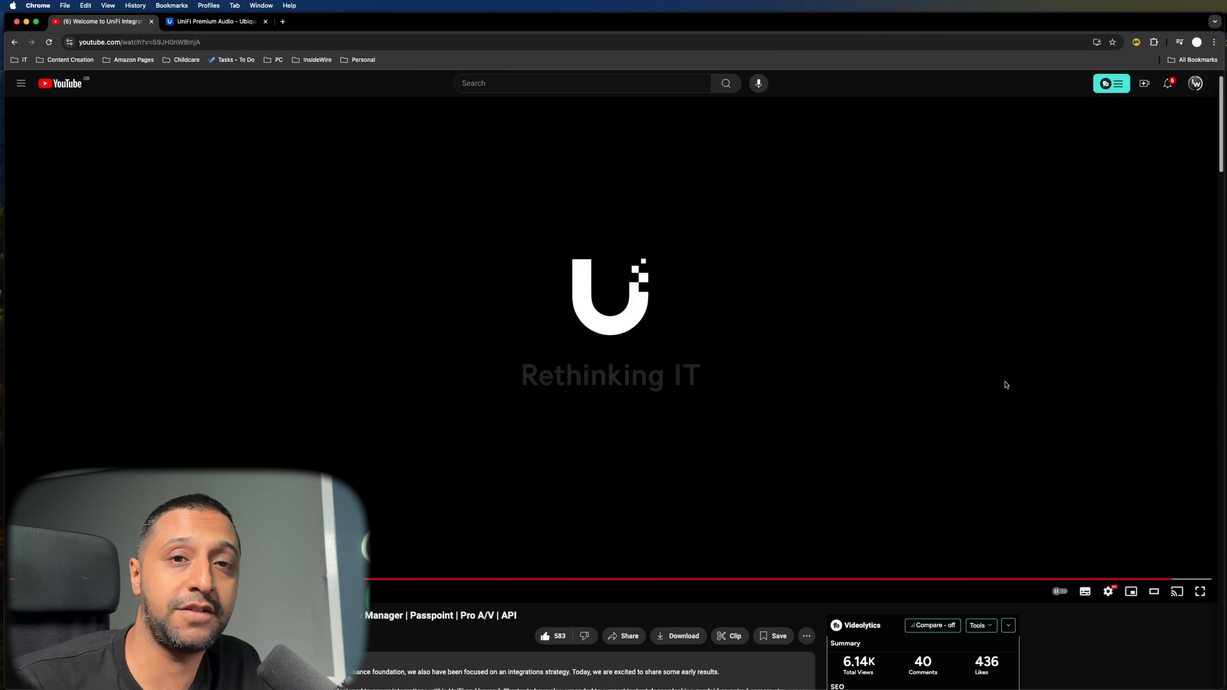
Step: Switch to the UniFi Premium Audio page and dismiss its overlays to start reading
left_click(217, 21)
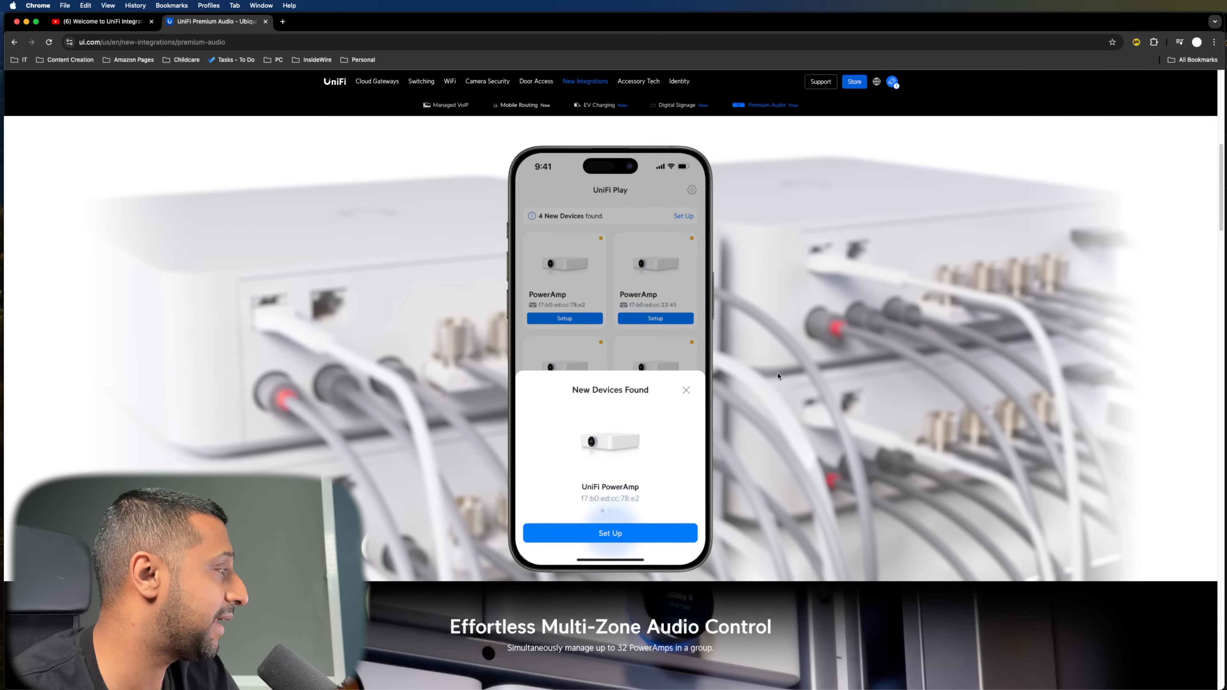
left_click(610, 533)
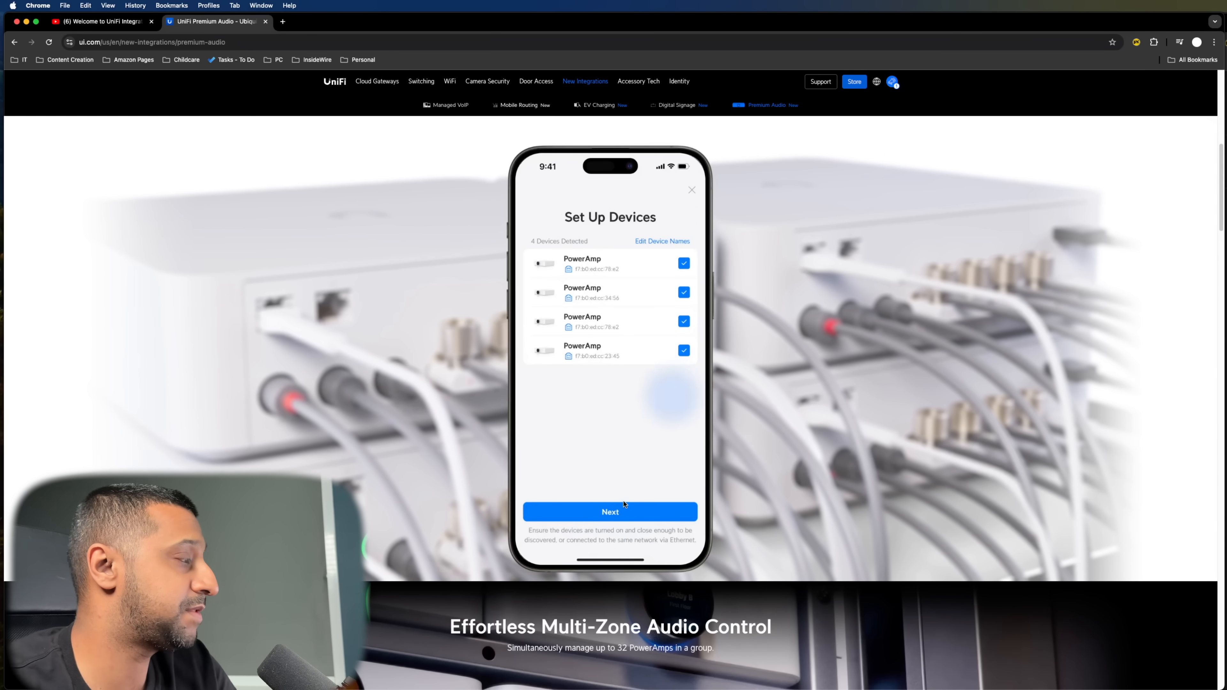
left_click(609, 512)
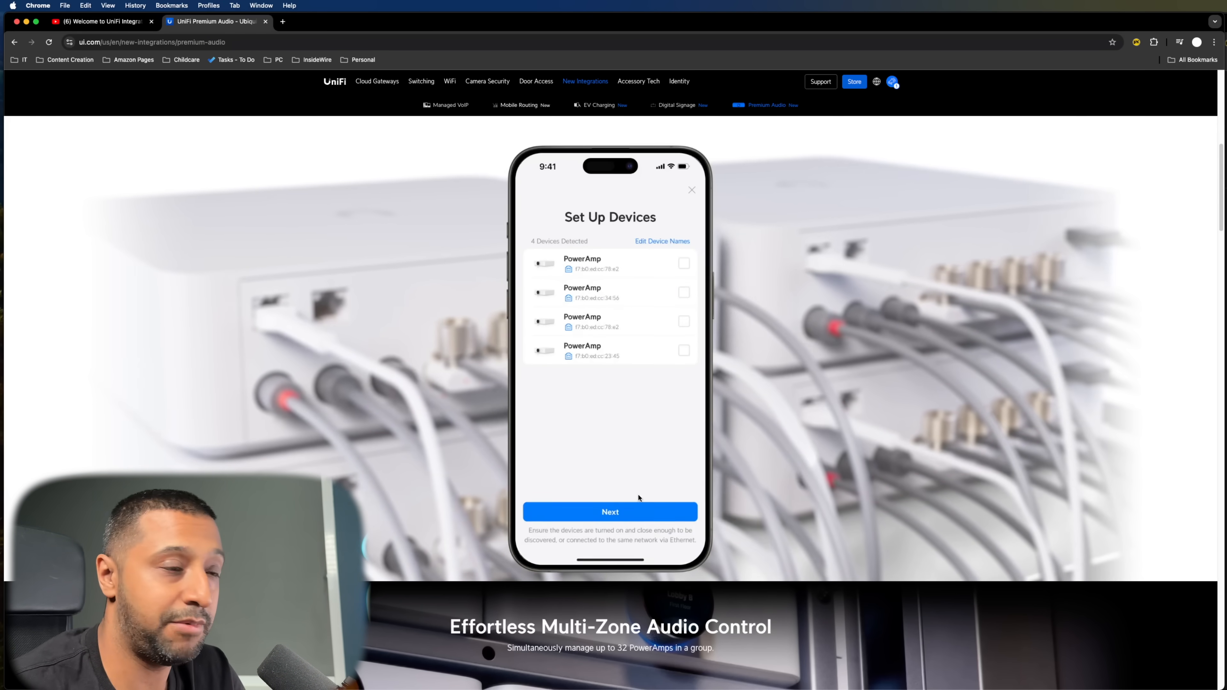
Step: Scroll past the PowerAmp setup, multi-zone and streaming sections down to the FAQ
scroll("down", 3)
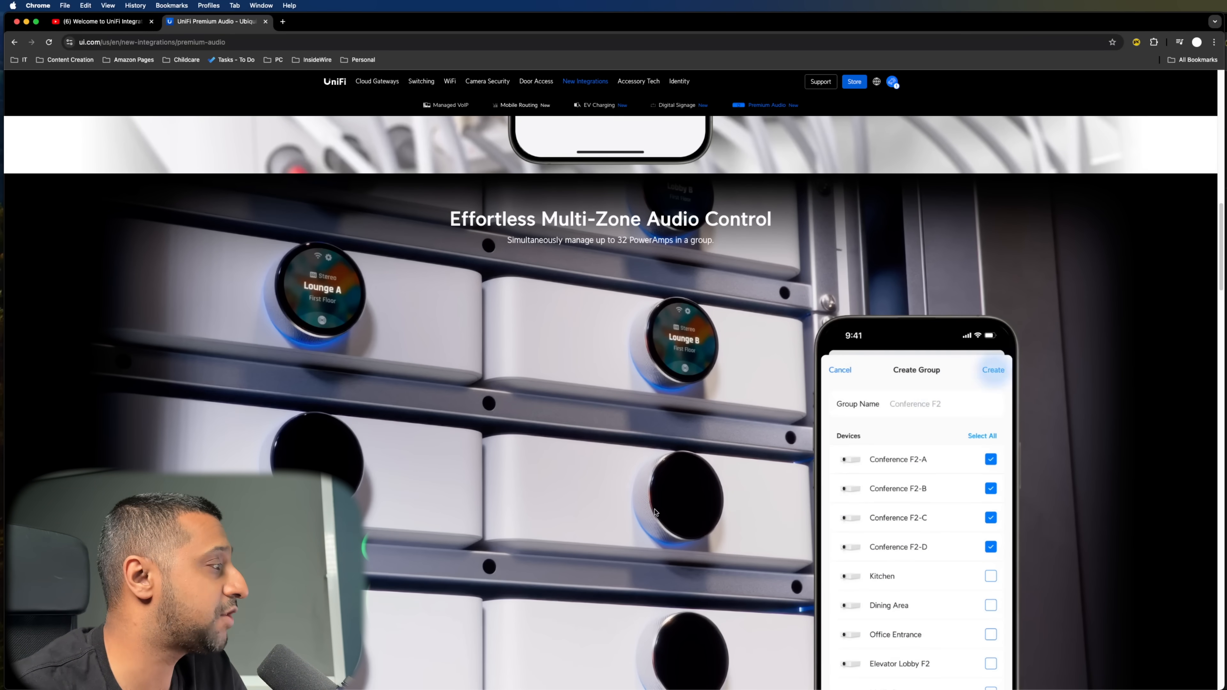
scroll("down", 3)
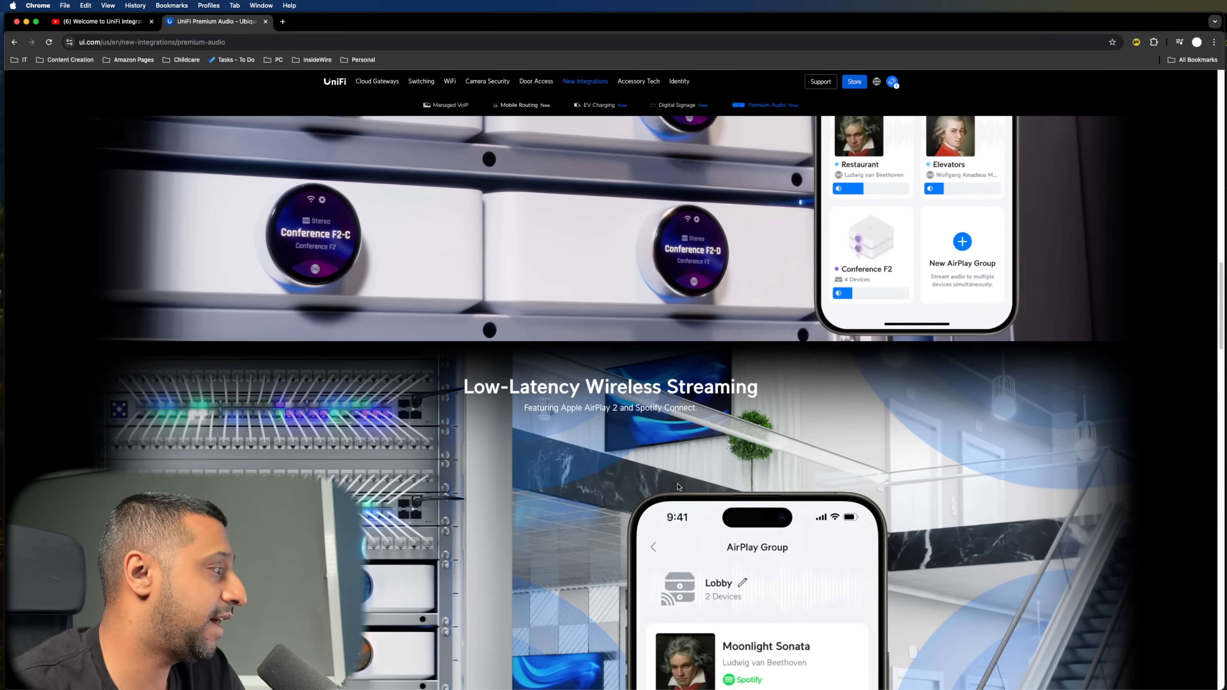
scroll("down", 3)
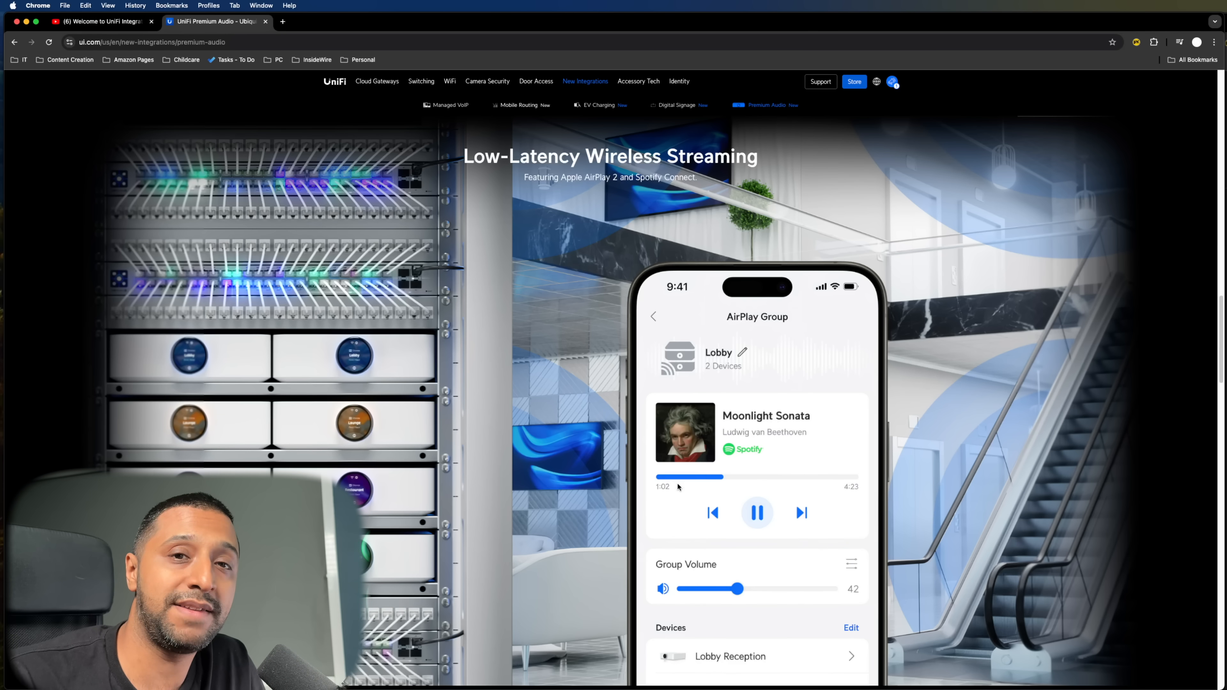
scroll("down", 3)
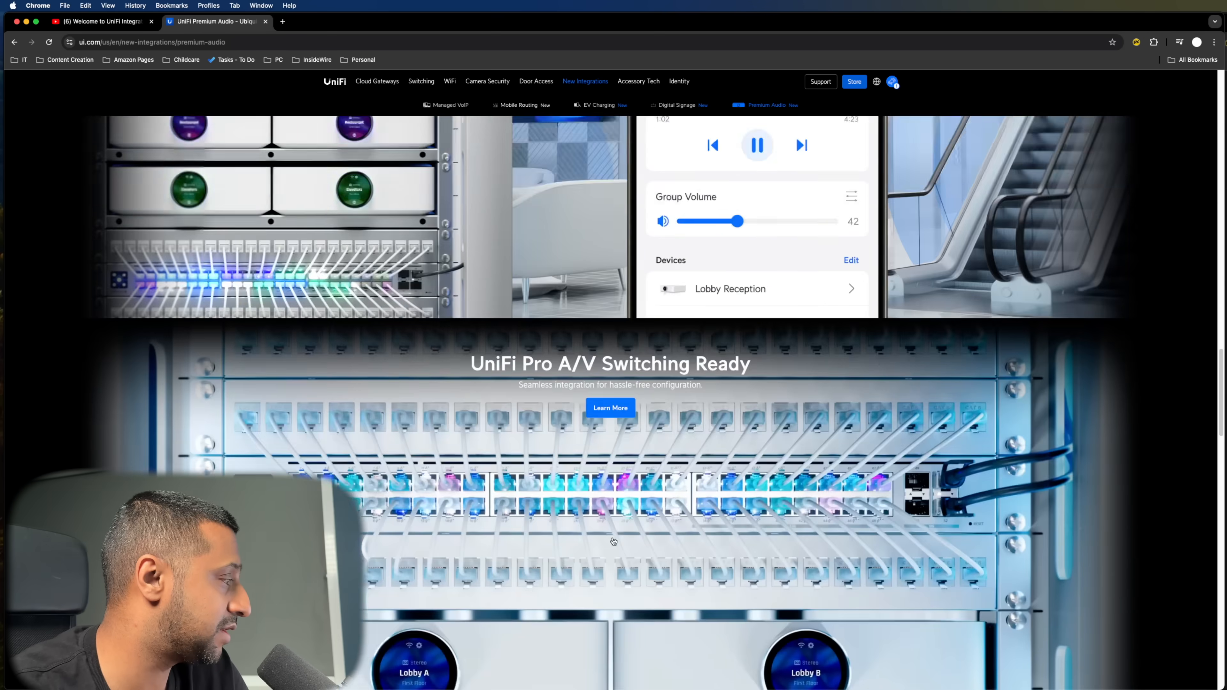
scroll("down", 3)
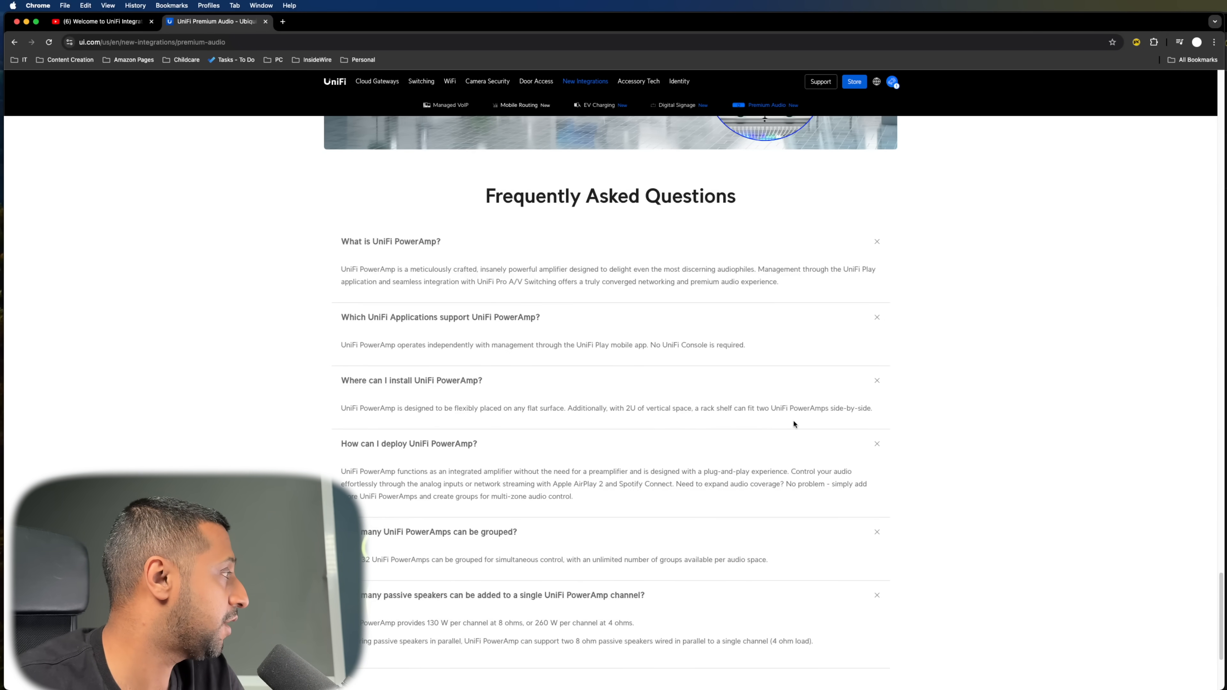
mouse_move(457, 404)
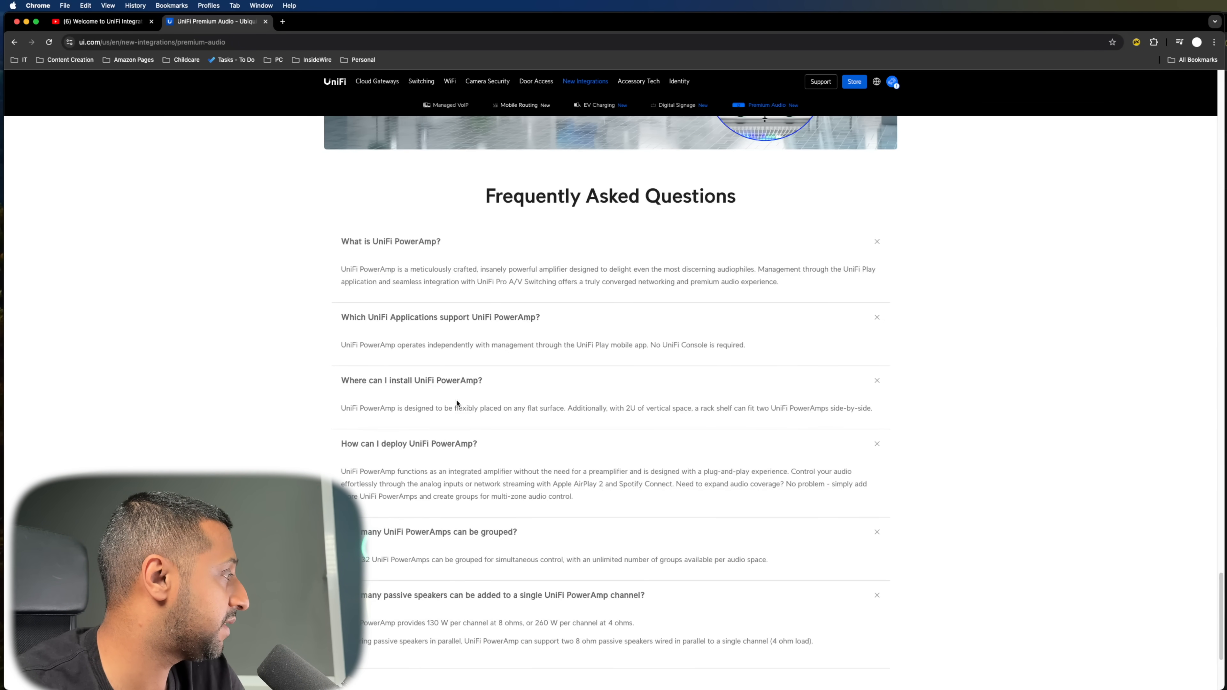
Step: Highlight the answer that PowerAmp is managed via the UniFi Play mobile app without a UniFi Console
left_click_drag(581, 408, 694, 407)
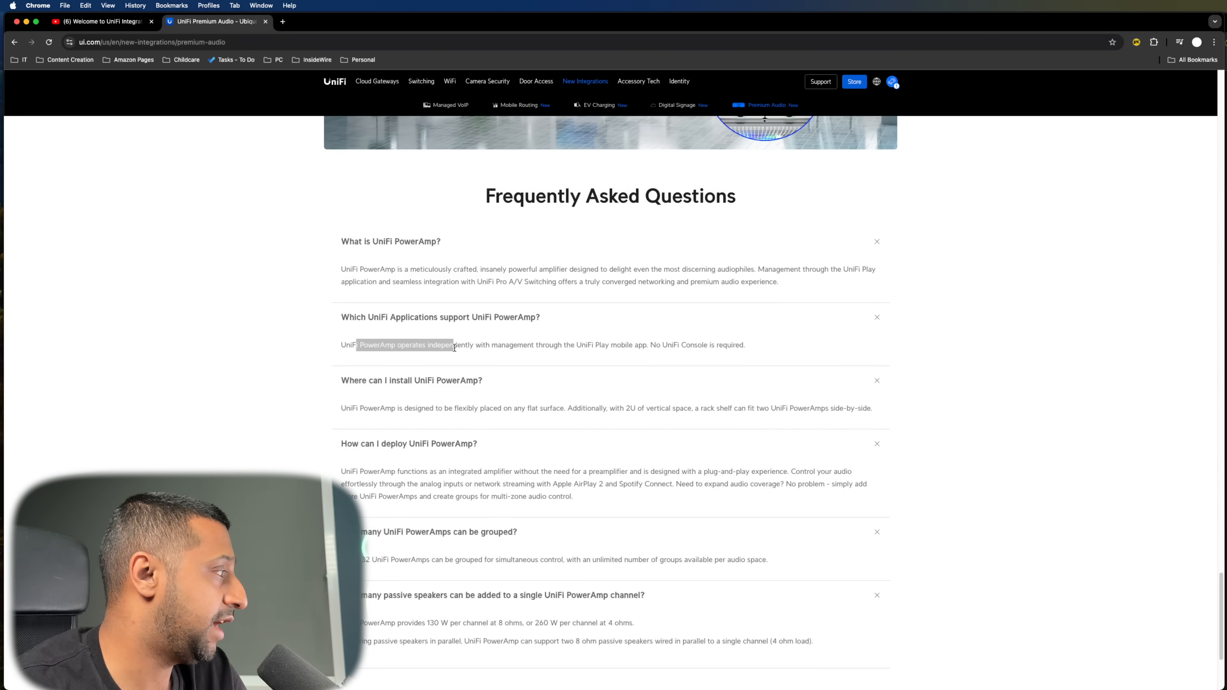
left_click_drag(454, 345, 630, 345)
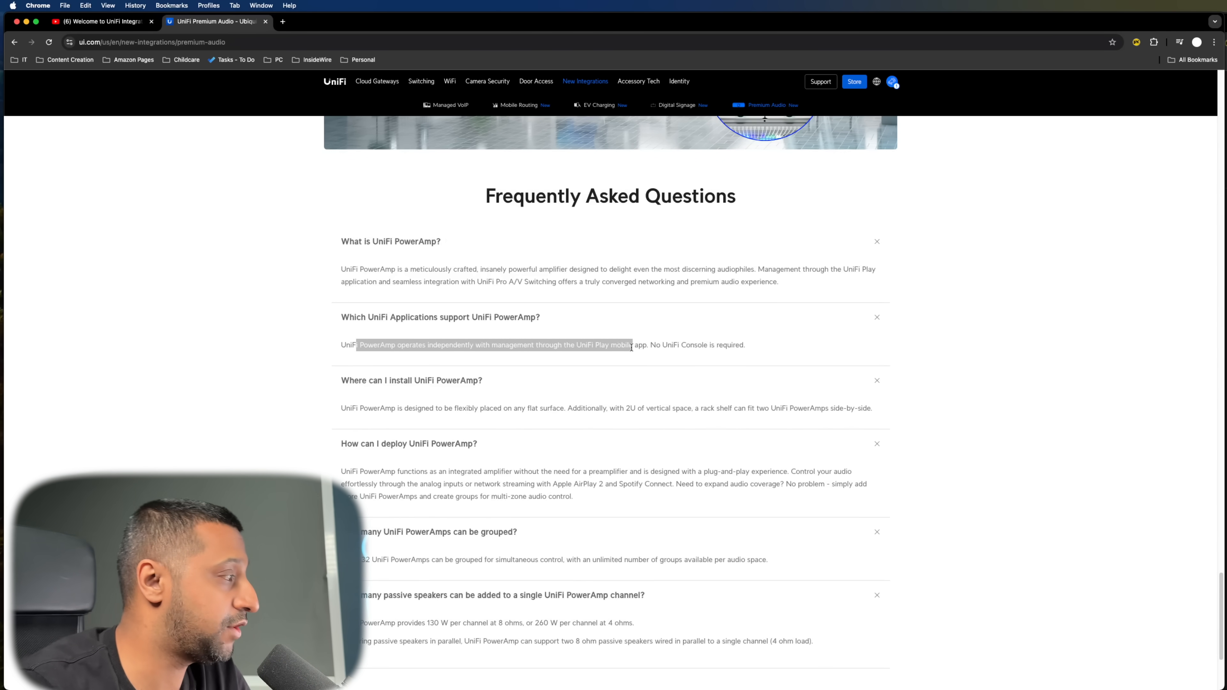
left_click_drag(631, 345, 718, 345)
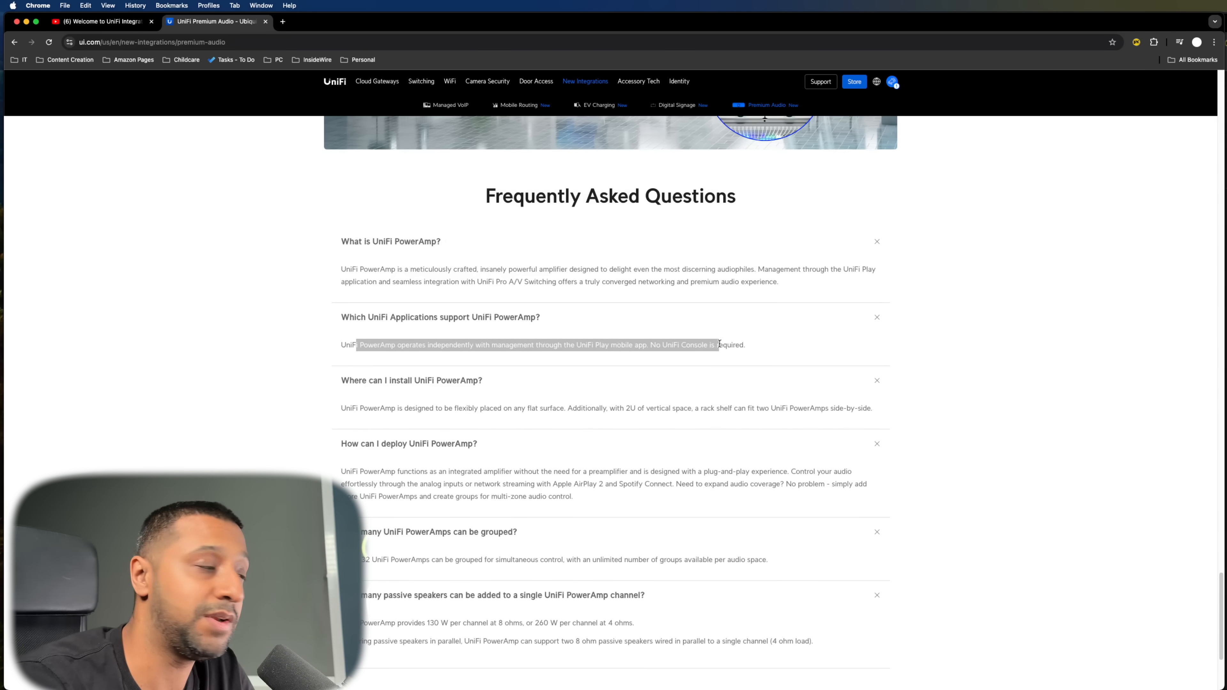
scroll("down", 3)
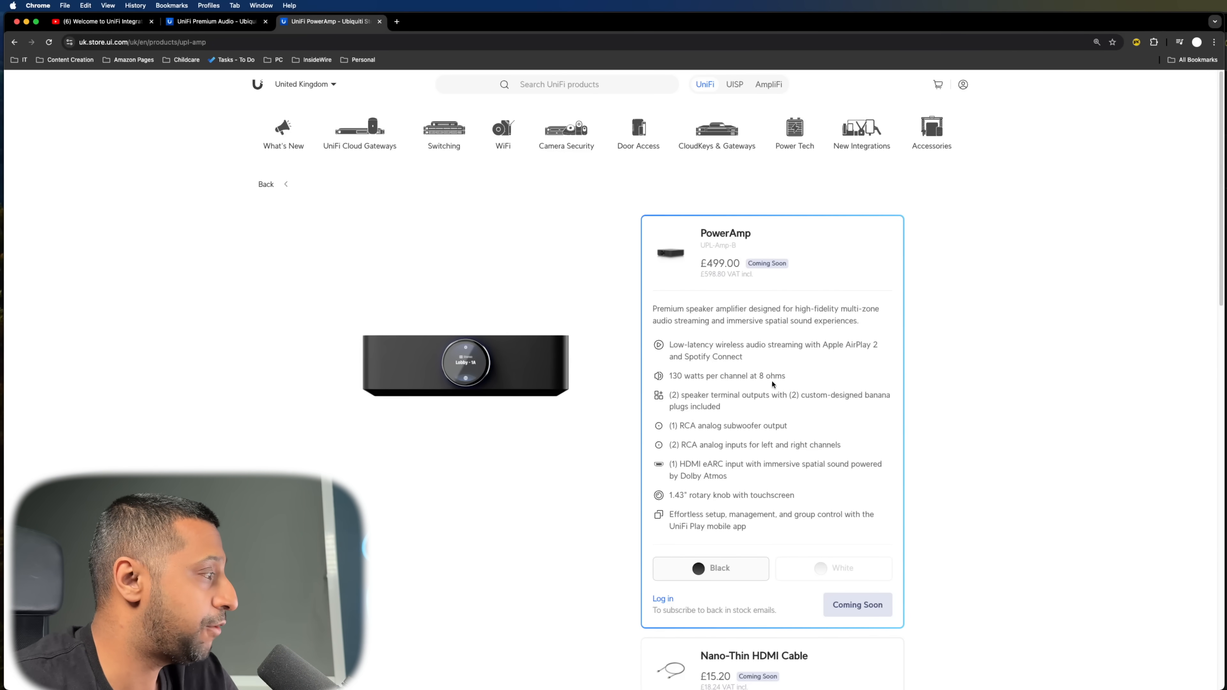
mouse_move(687, 401)
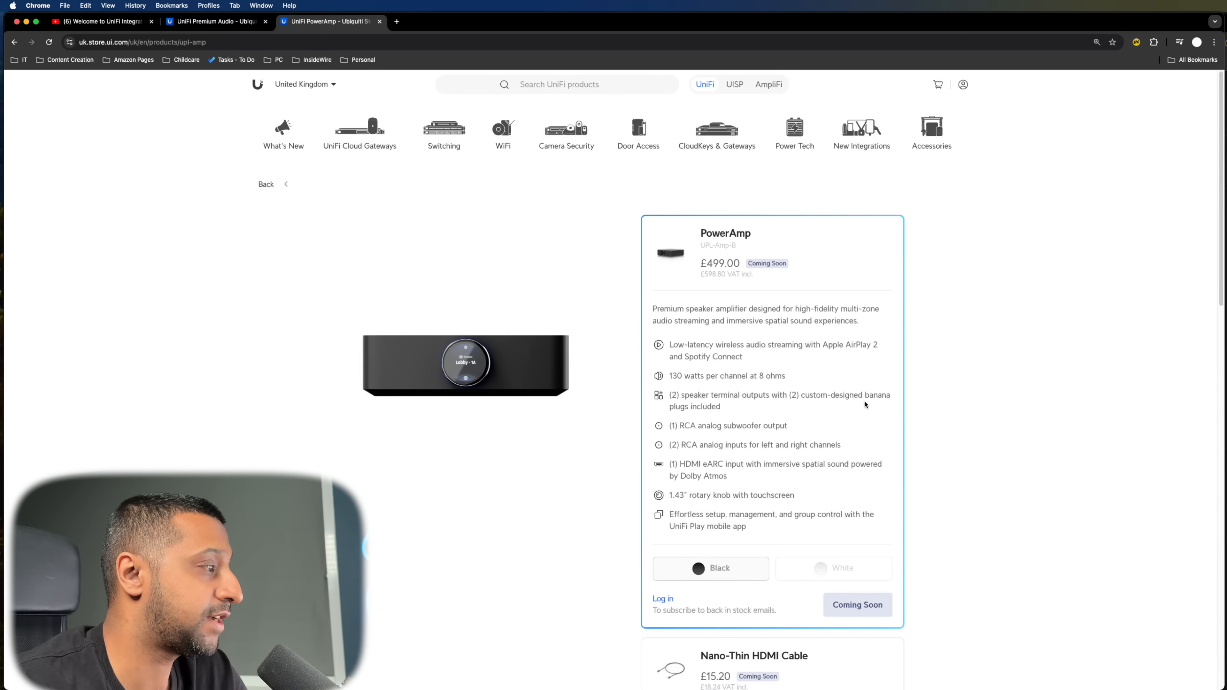
mouse_move(845, 411)
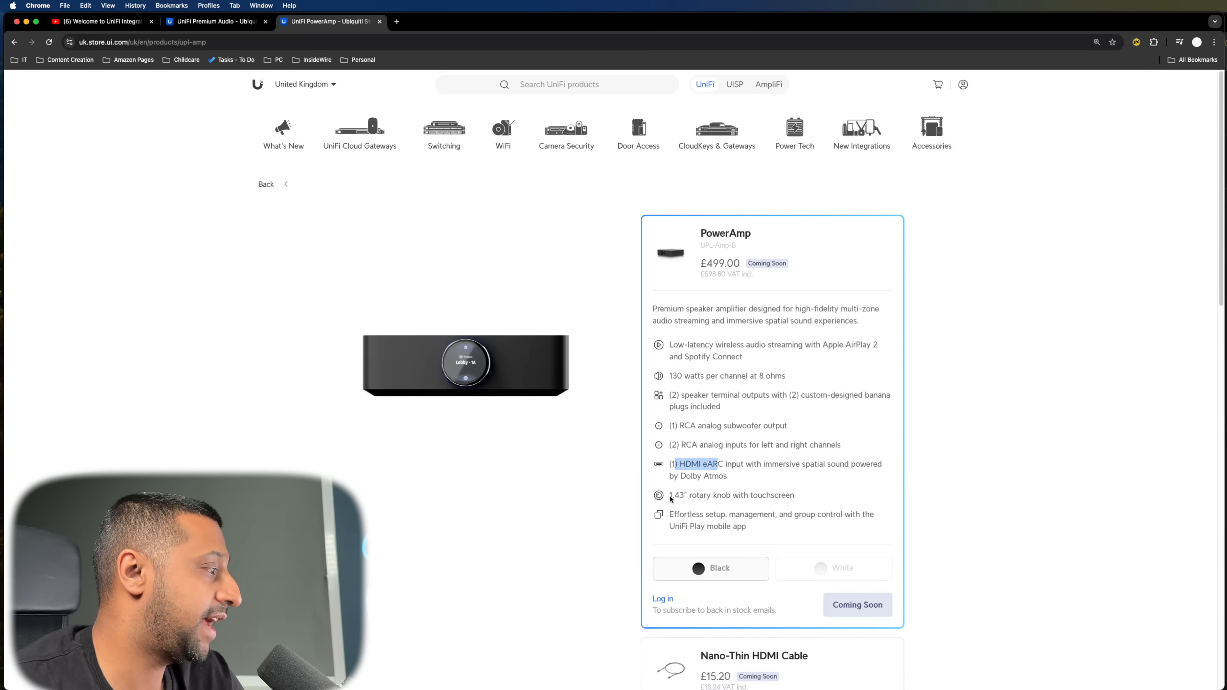
mouse_move(782, 510)
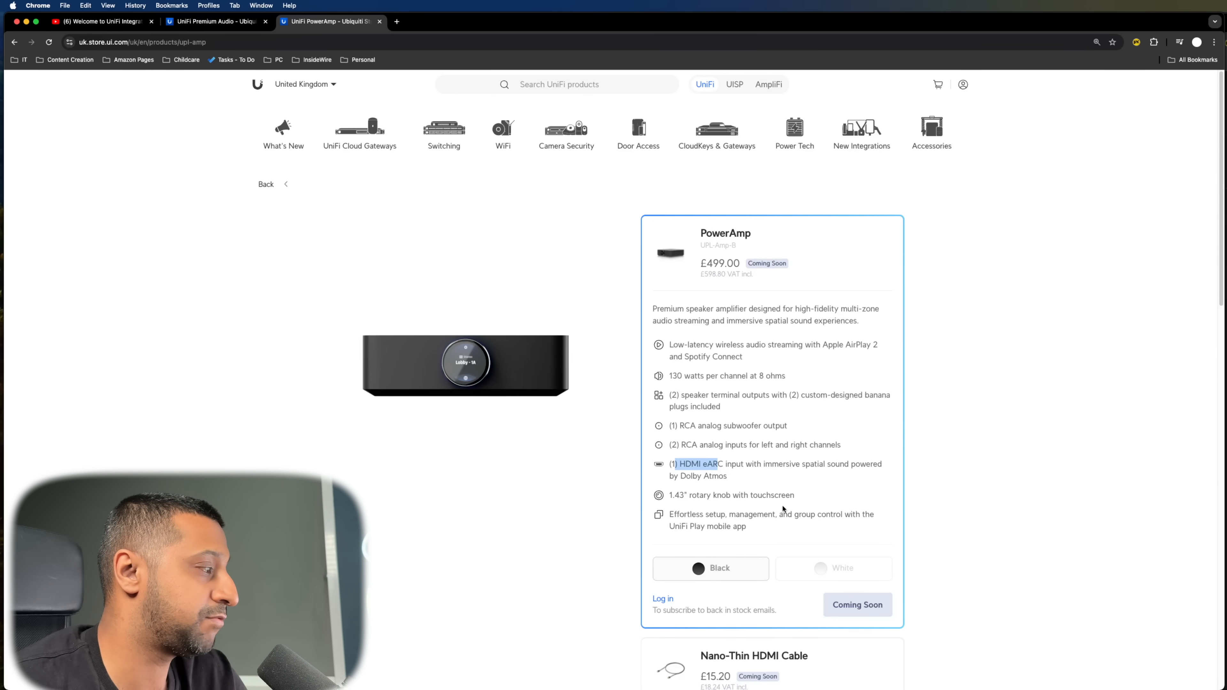
Step: Scroll through the PowerAmp specifications and product gallery photos on the UK store page
scroll("down", 3)
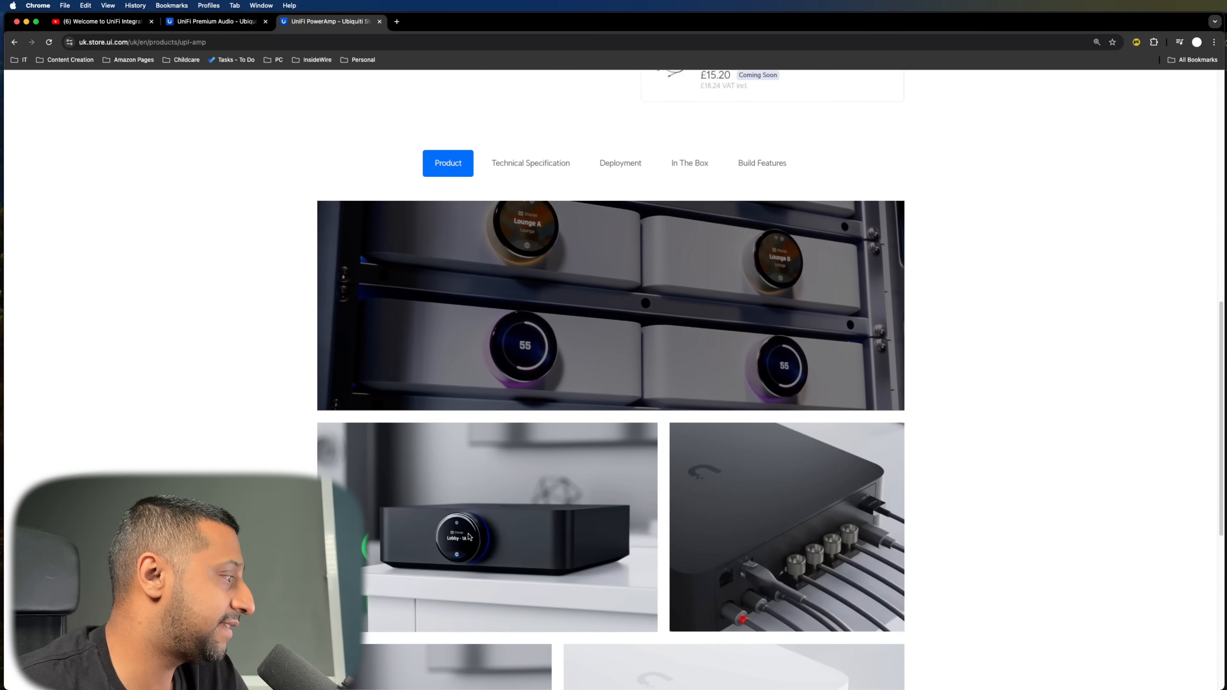
scroll("down", 3)
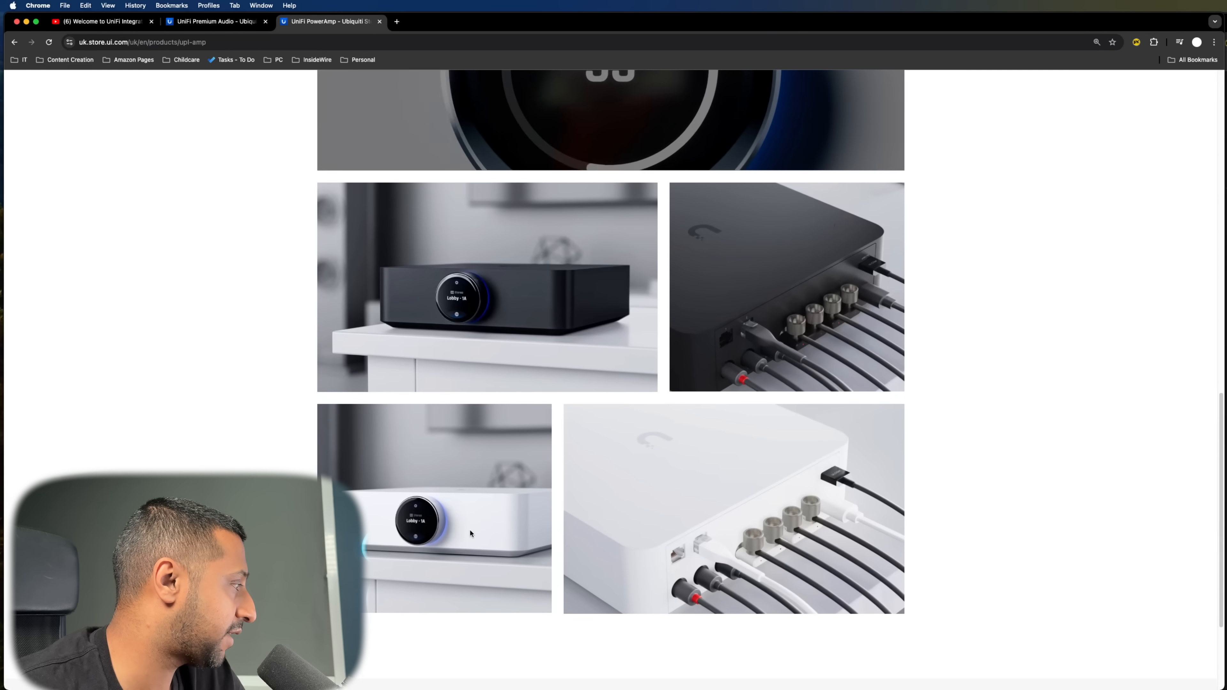
left_click(689, 109)
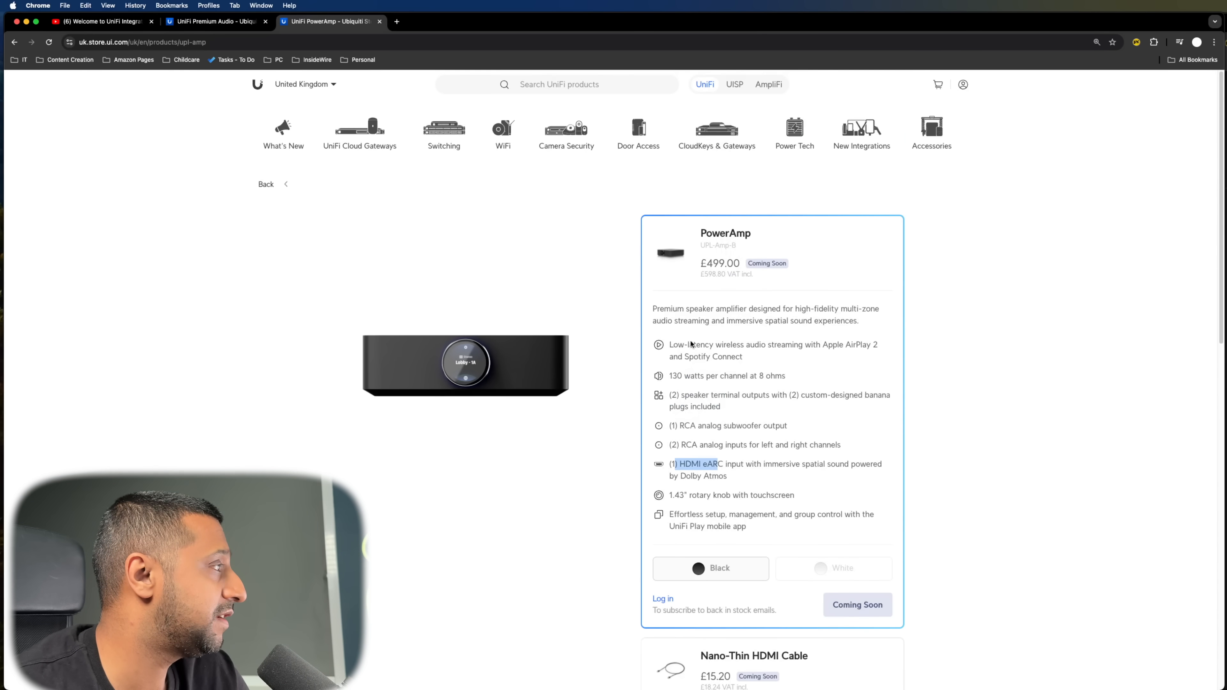
mouse_move(792, 274)
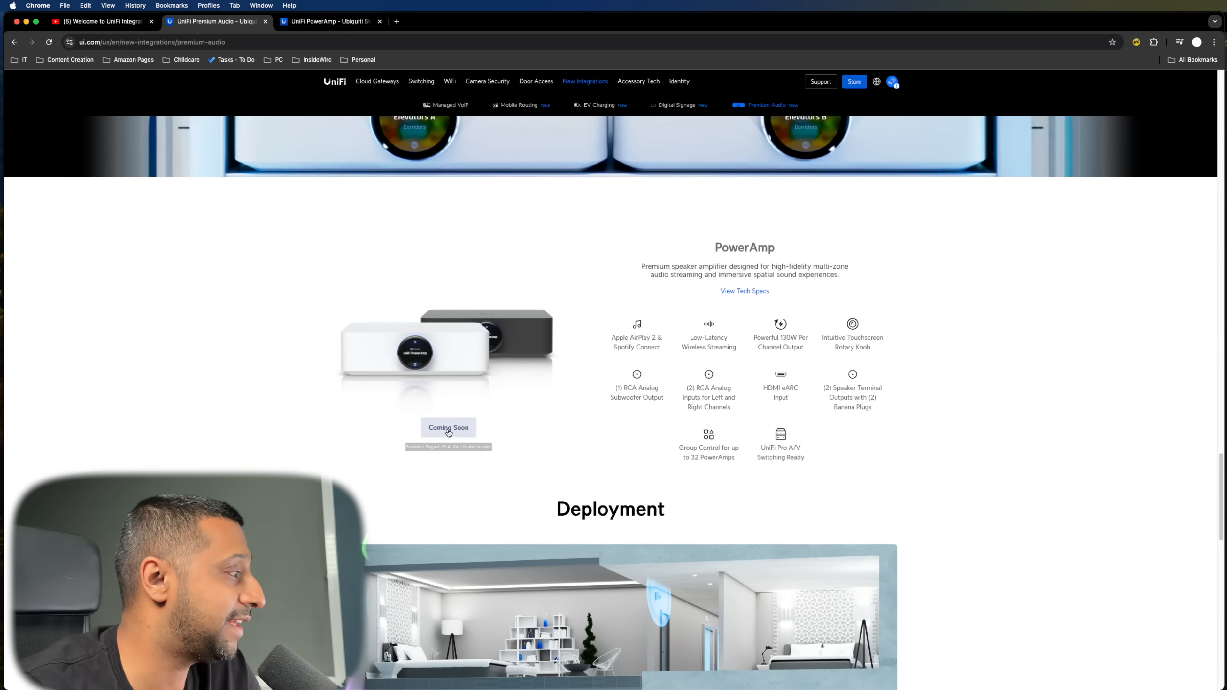
Step: Scroll back to the top of the Premium Audio page after the PowerAmp Coming Soon note
scroll("up", 3)
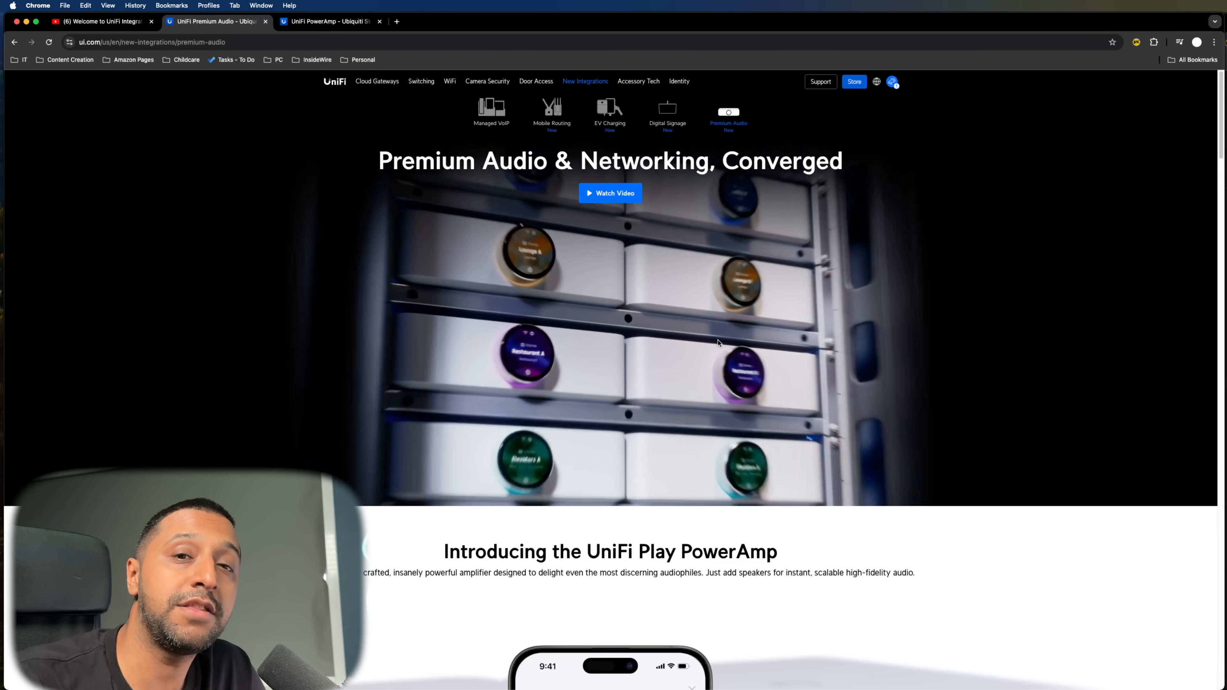